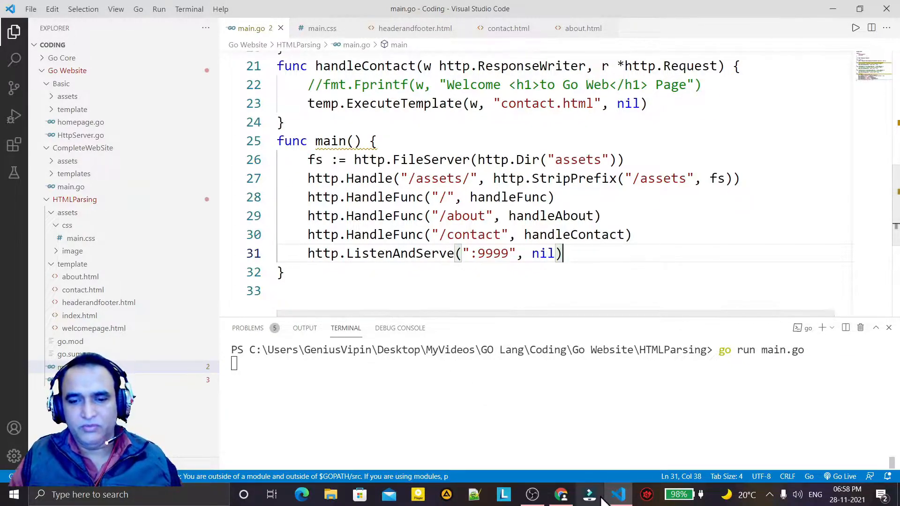
# - In Chrome, visit the Contact Us page at localhost:9999 and return to the home page
pyautogui.click(560, 494)
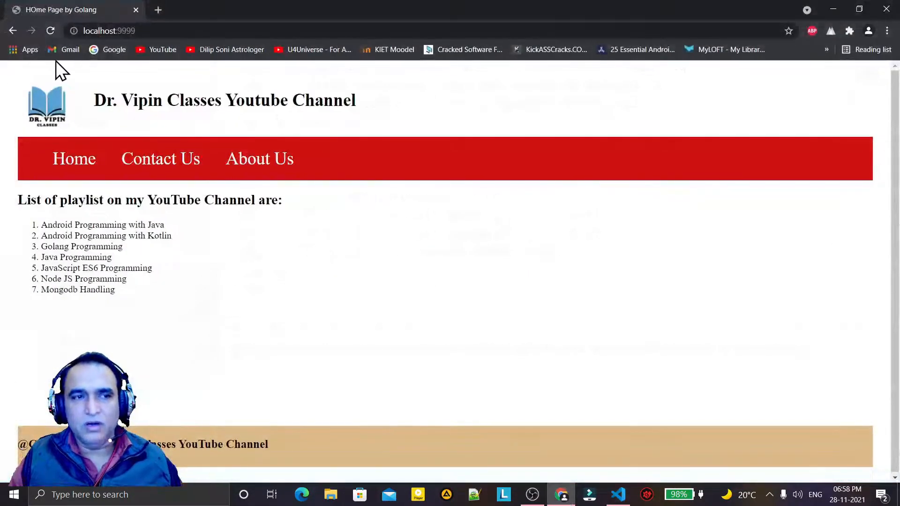
pyautogui.moveTo(154, 221)
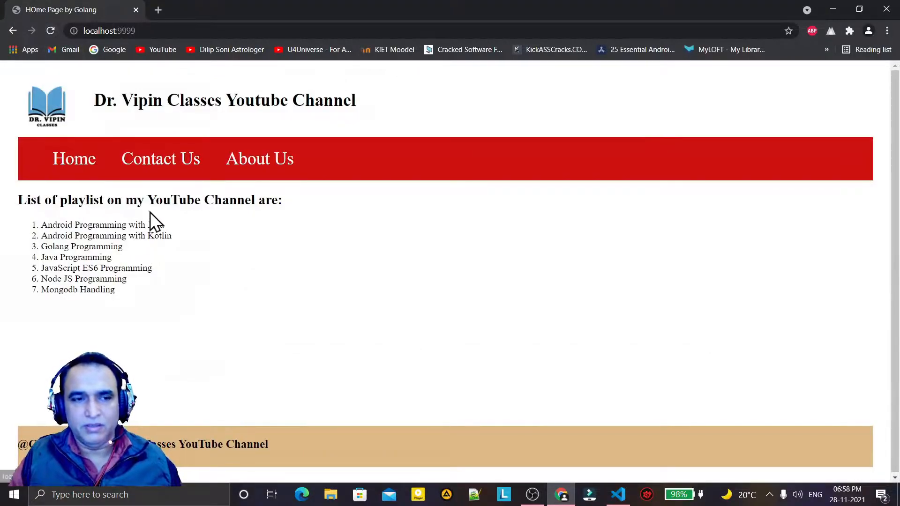
pyautogui.click(160, 159)
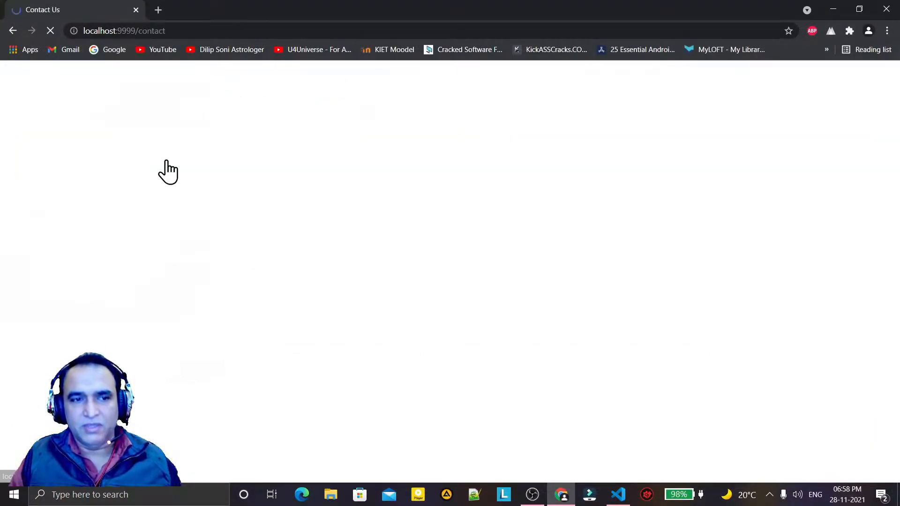
pyautogui.click(259, 160)
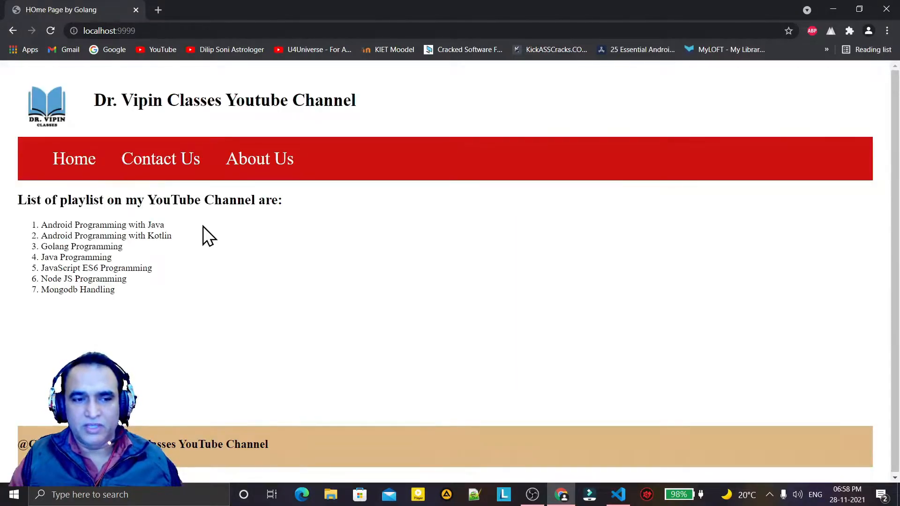
pyautogui.moveTo(594, 400)
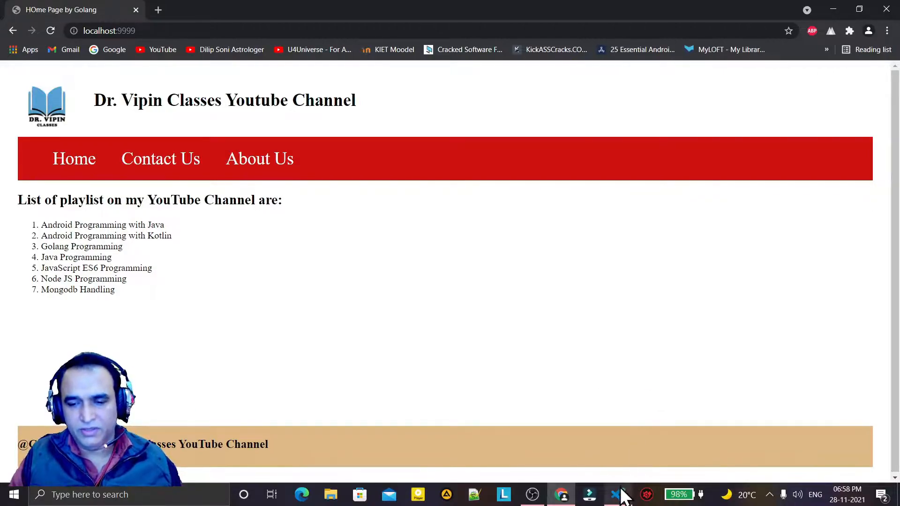
# - Return to main.go in VS Code to review the handlers registered in main()
pyautogui.click(617, 494)
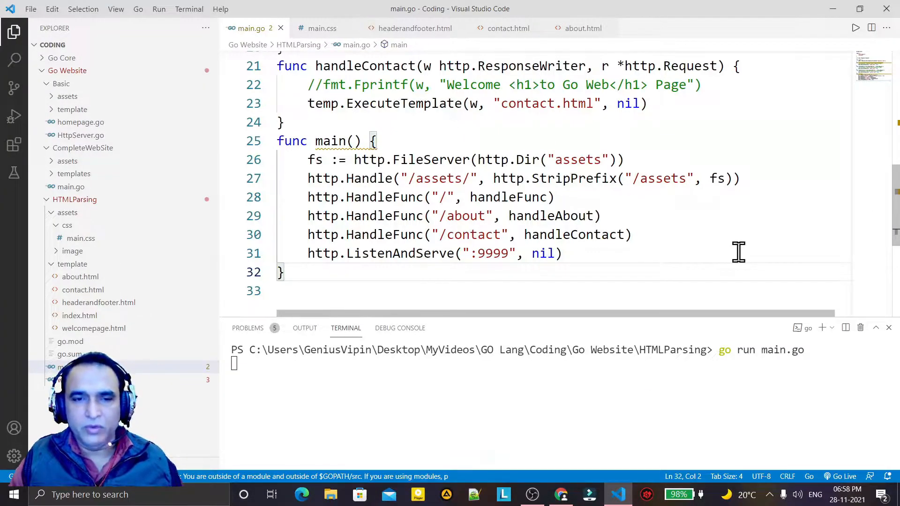
pyautogui.moveTo(497, 159)
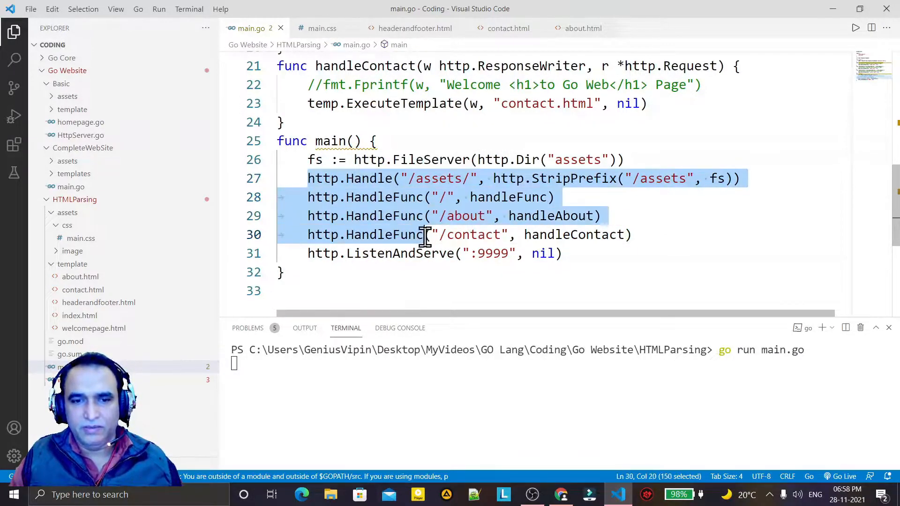
pyautogui.moveTo(740, 240)
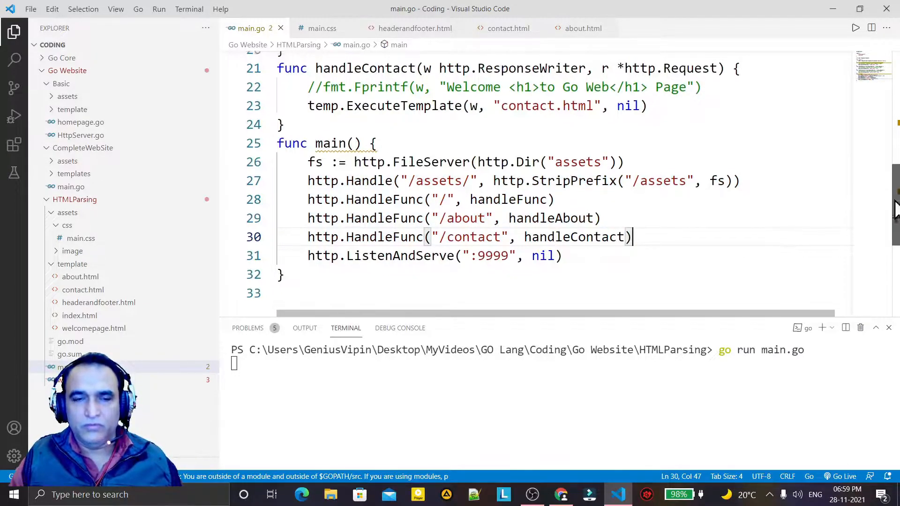
# - Add r := mux.NewRouter() at the top of main() and check the gorilla/mux import
pyautogui.click(441, 166)
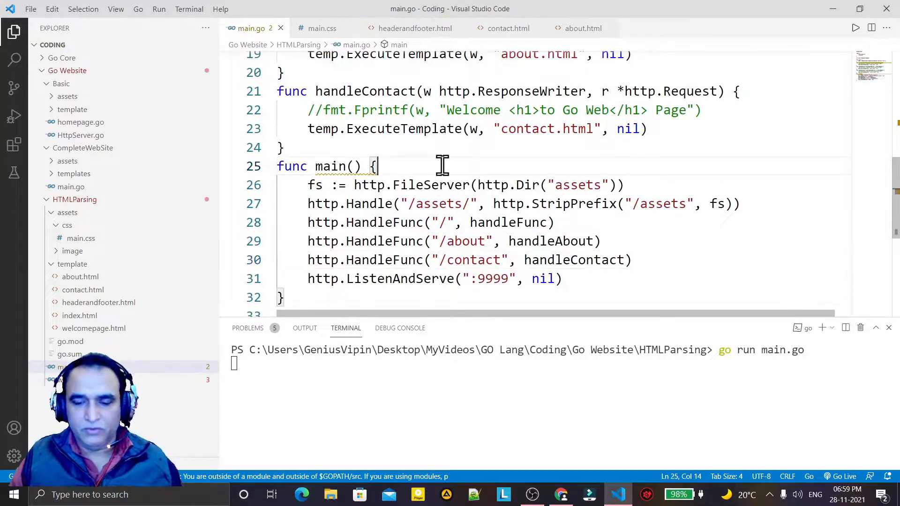
pyautogui.write('r:=')
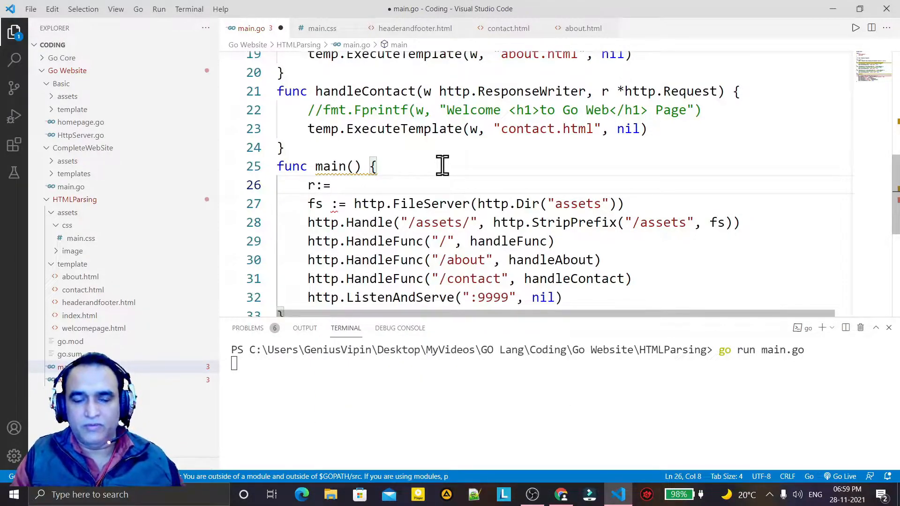
pyautogui.write('mux.')
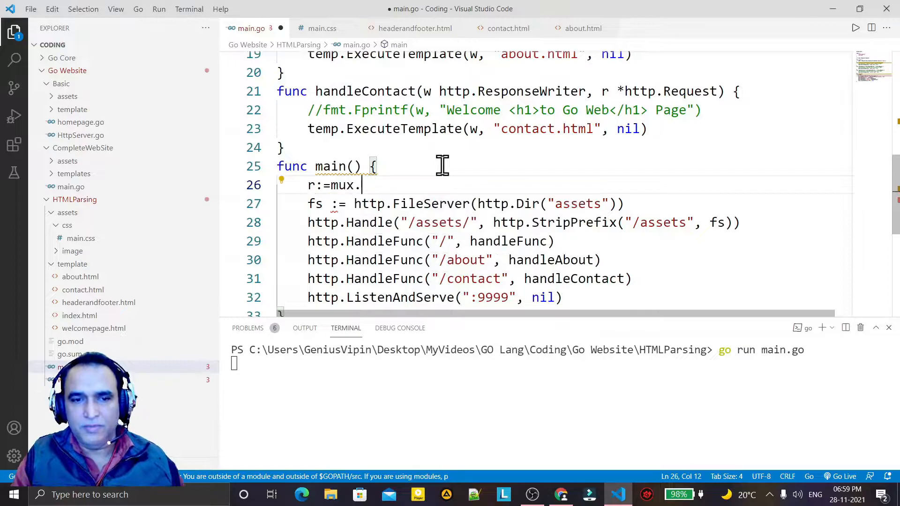
pyautogui.write('N')
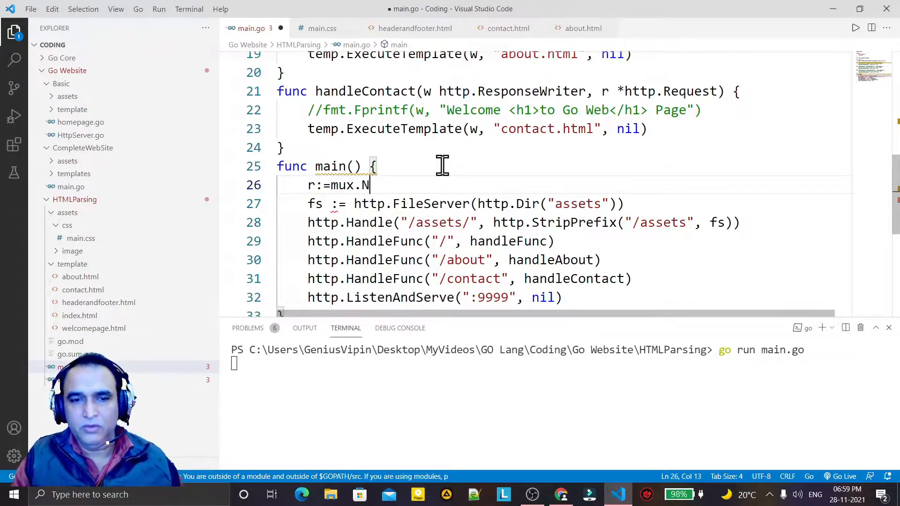
pyautogui.write('ewTo')
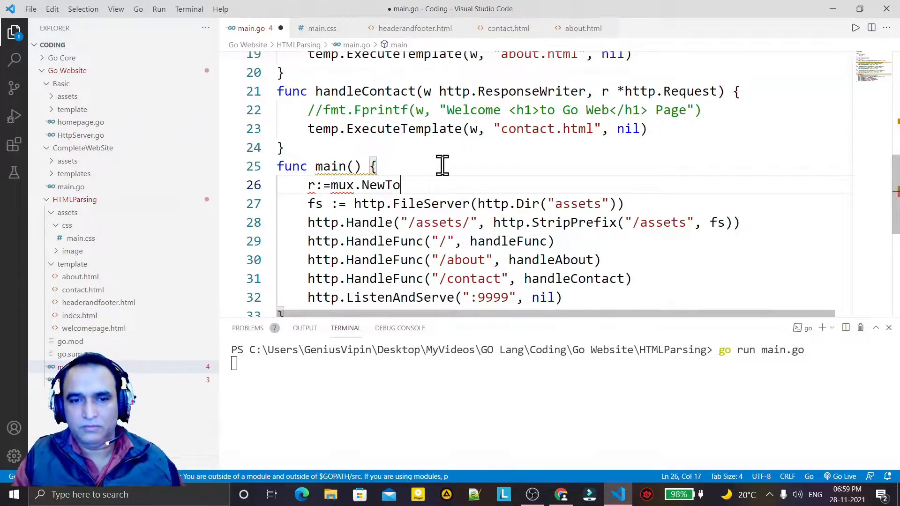
pyautogui.write('uter()')
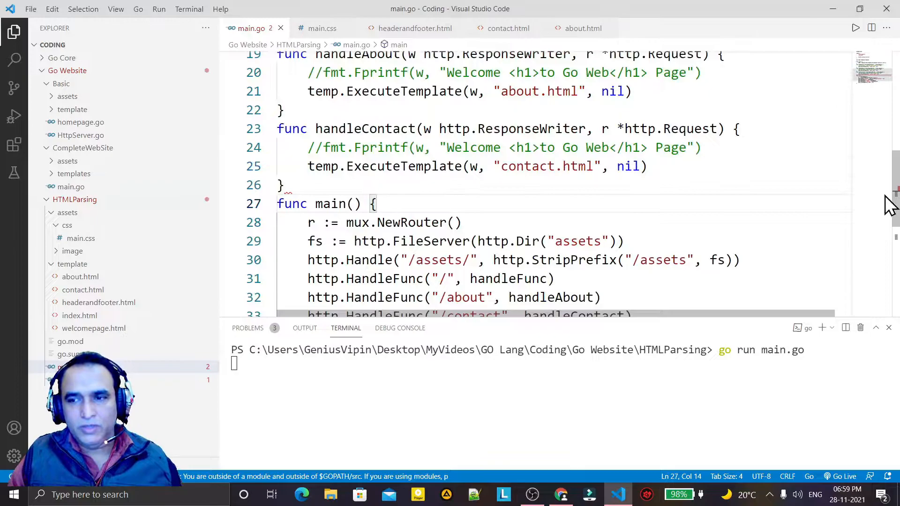
pyautogui.scroll(3)
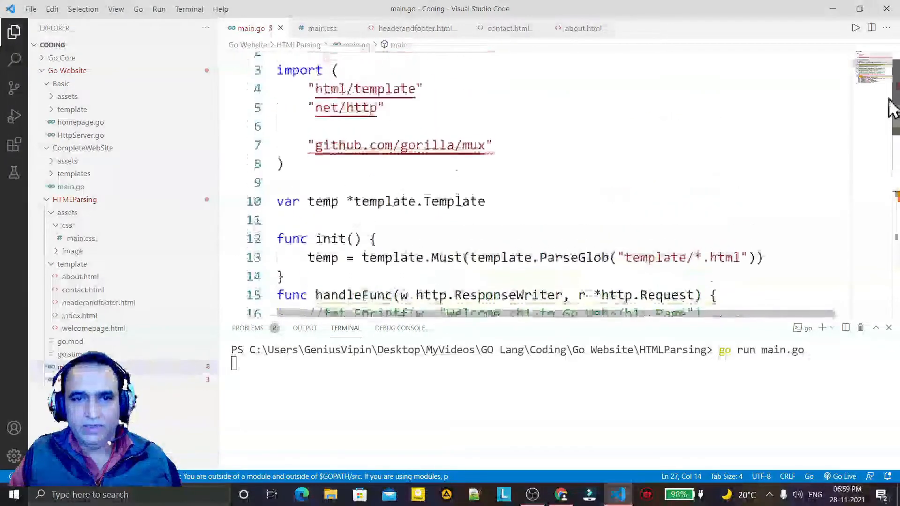
pyautogui.click(492, 146)
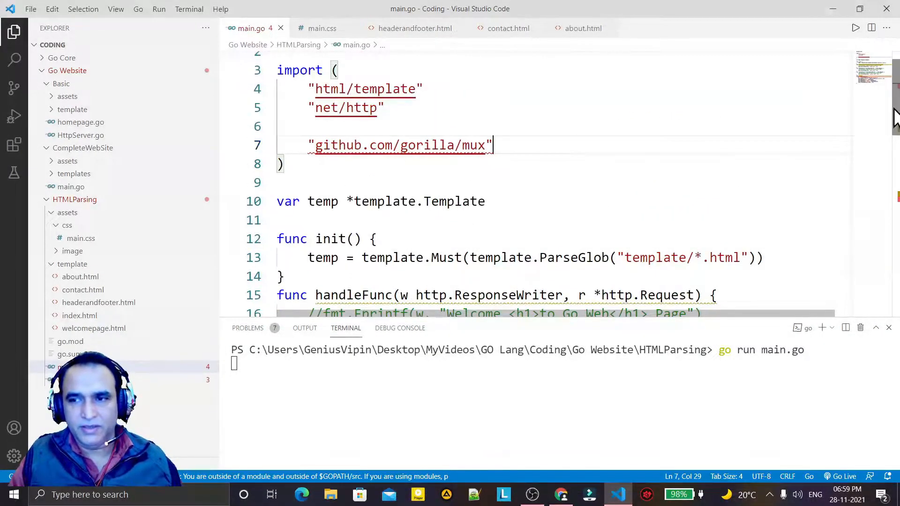
pyautogui.scroll(-3)
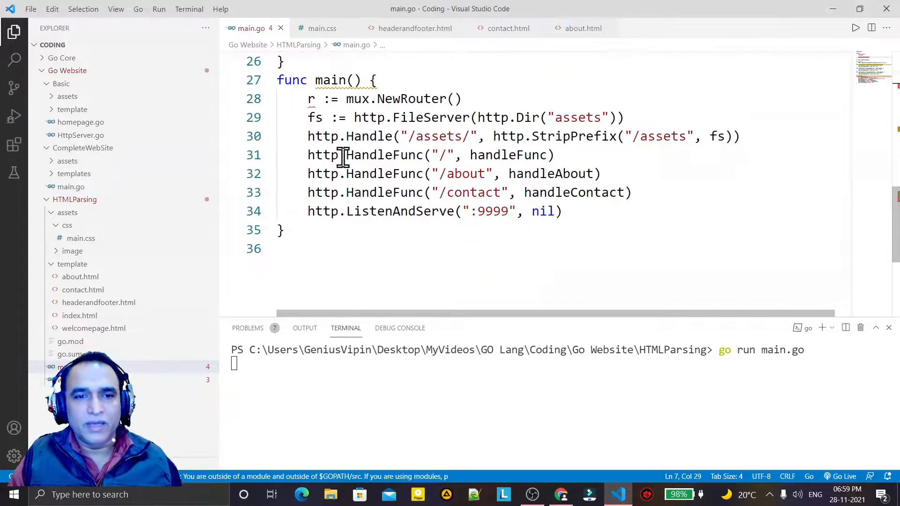
# - Register the root, about and contact routes on r and pass r to http.ListenAndServe(":9999", r)
pyautogui.click(340, 155)
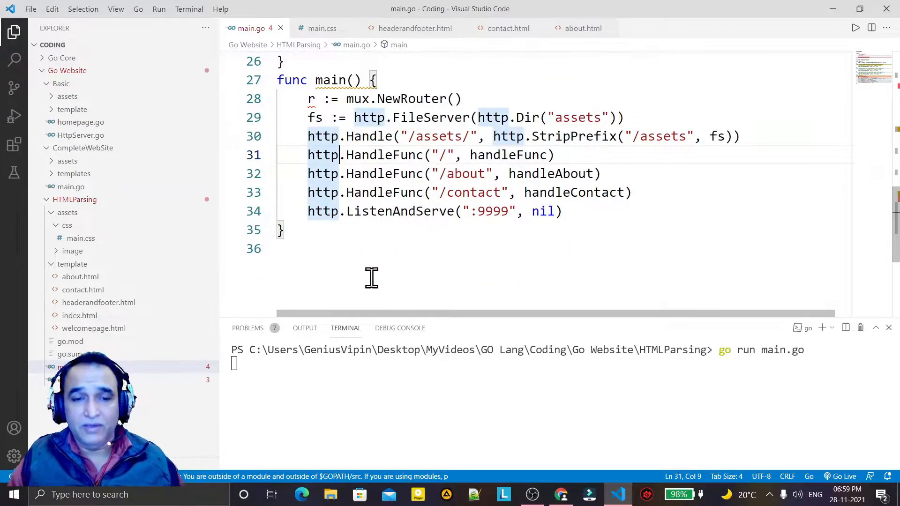
pyautogui.write('r')
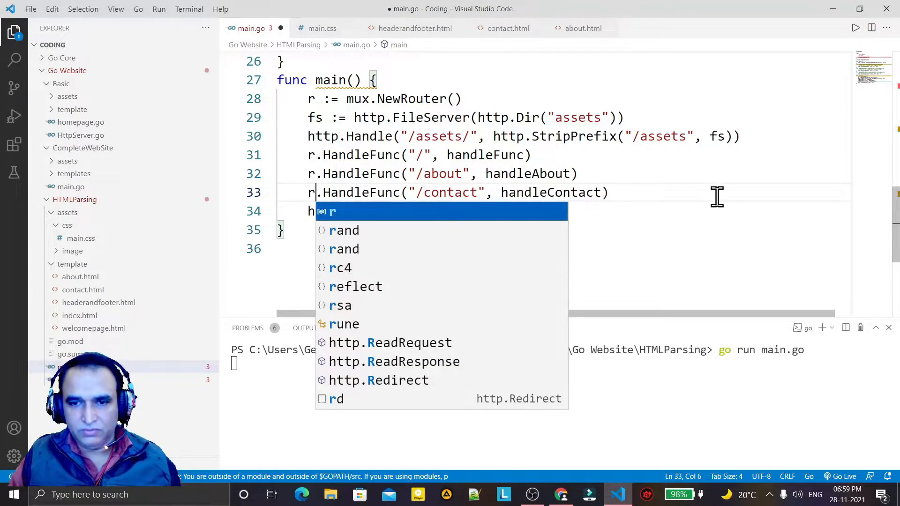
pyautogui.write('http.ListenAndServe(":9999", nil)')
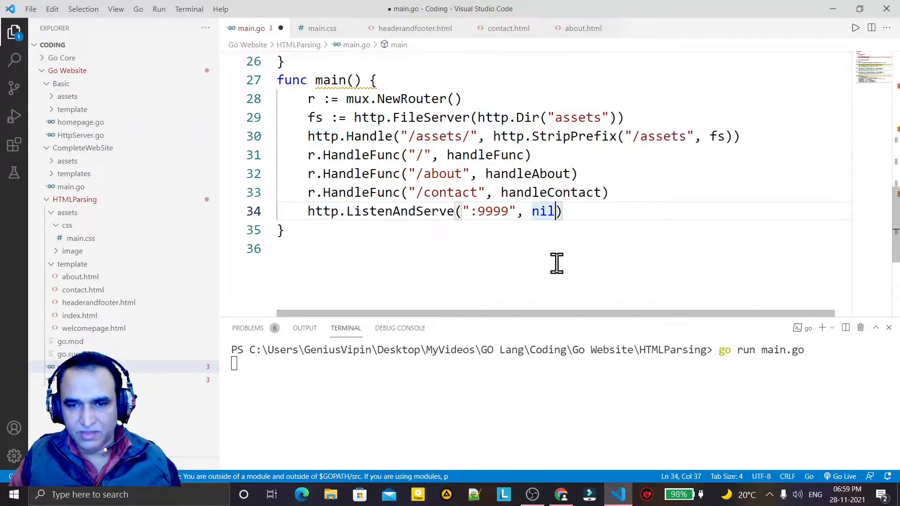
pyautogui.write('r')
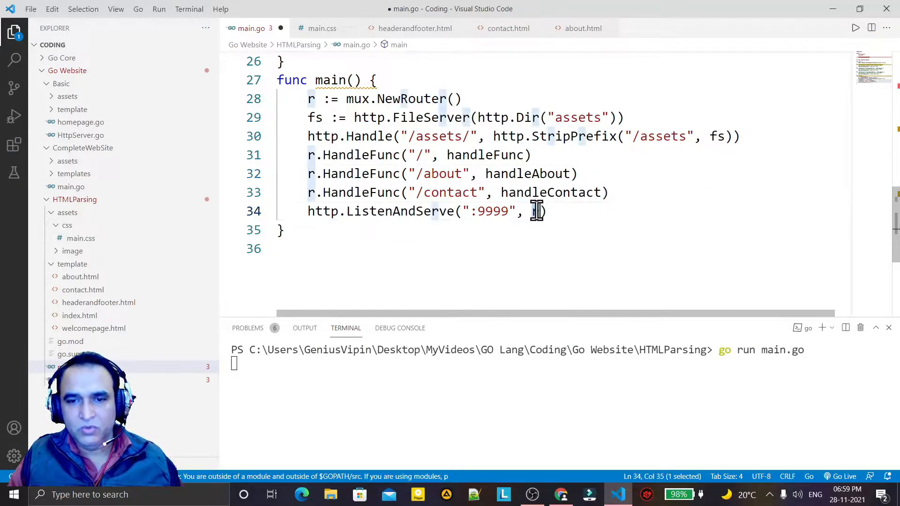
pyautogui.write('r')
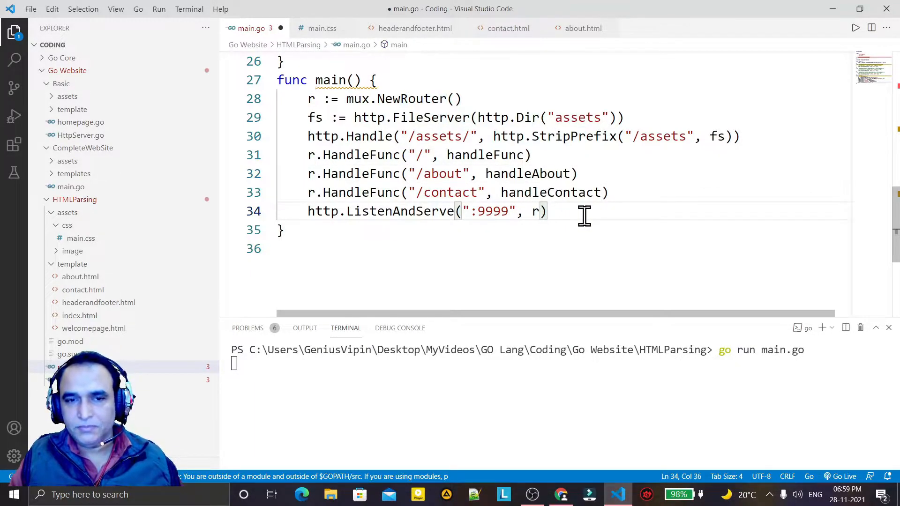
pyautogui.moveTo(497, 283)
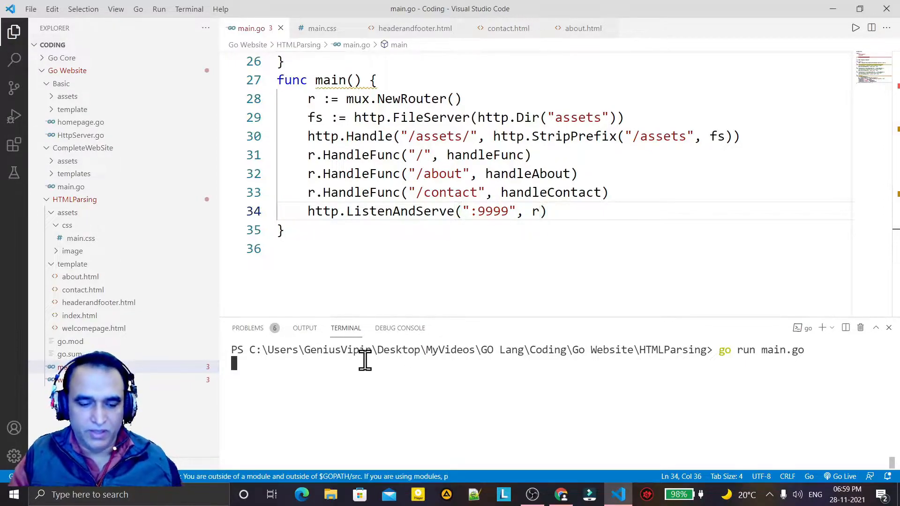
# - Stop the server, rerun go run main.go and allow it through the firewall
pyautogui.press('Return')
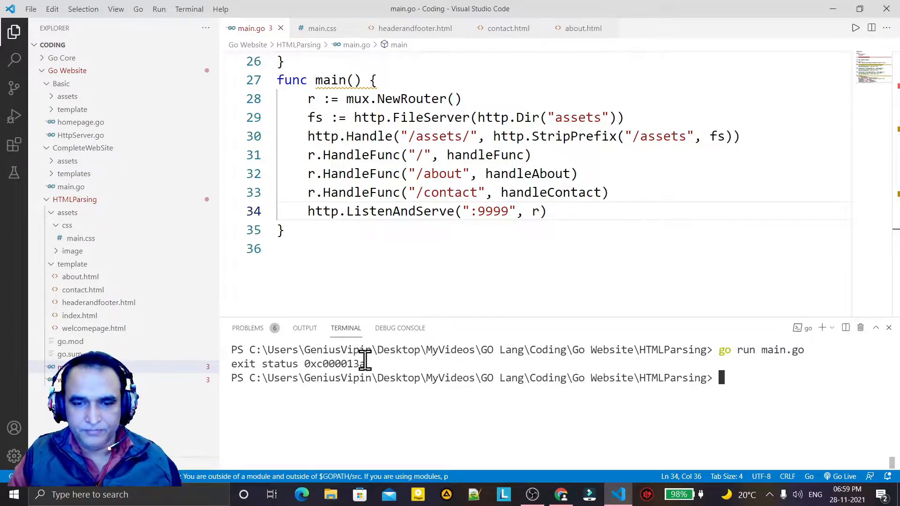
pyautogui.press('Return')
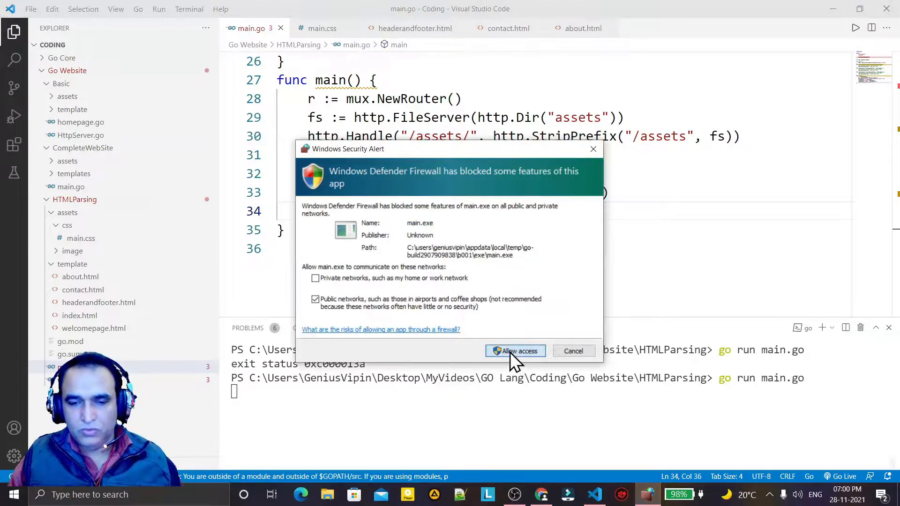
pyautogui.click(514, 351)
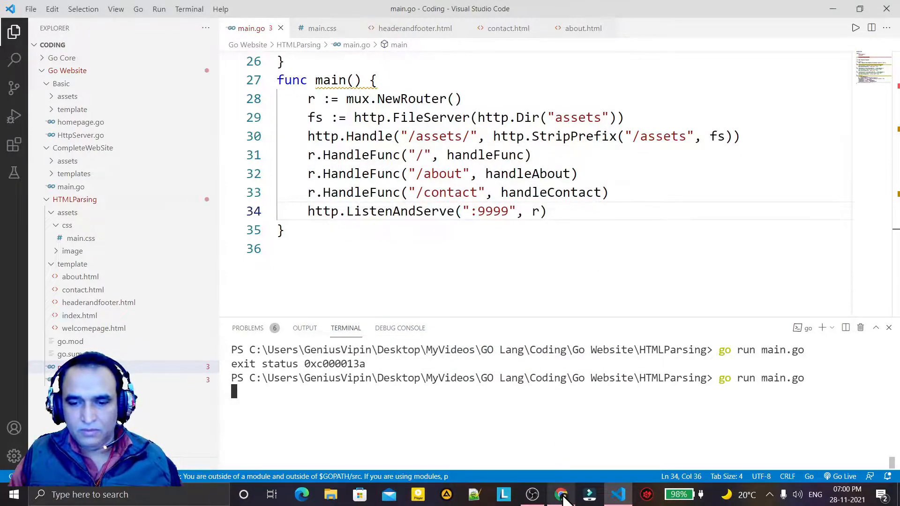
# - Reload localhost:9999 in Chrome, see the home page now unstyled, and return to the editor
pyautogui.click(561, 494)
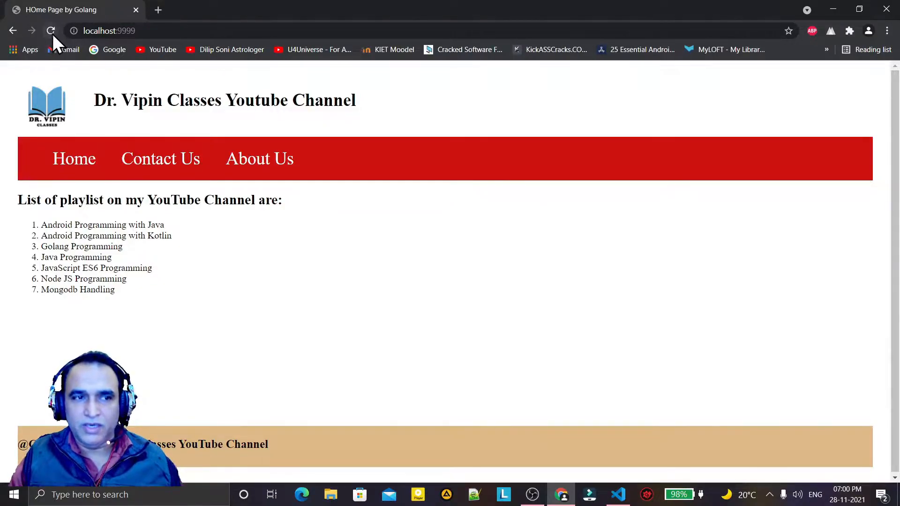
pyautogui.moveTo(344, 319)
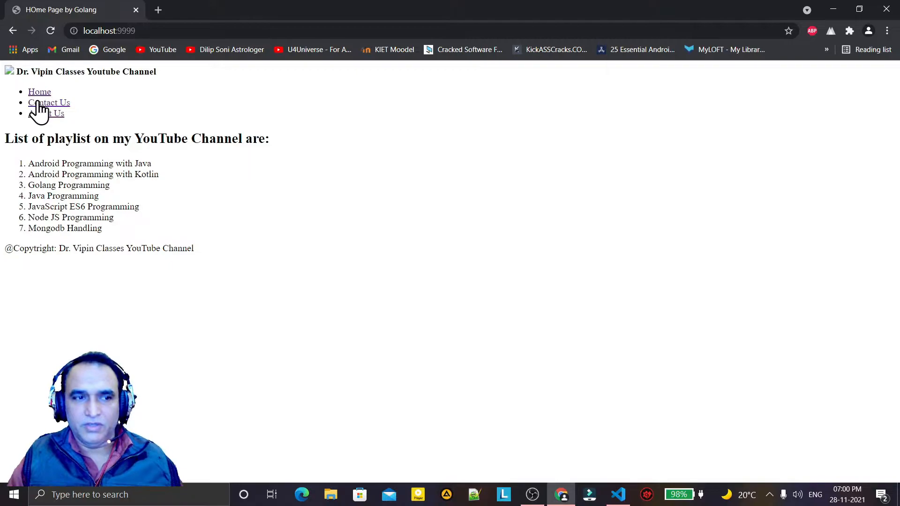
pyautogui.moveTo(11, 92)
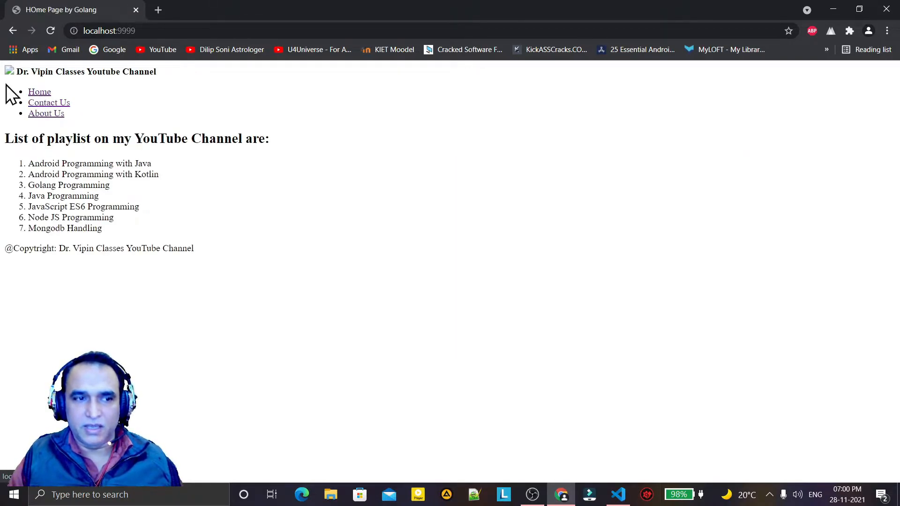
pyautogui.moveTo(526, 369)
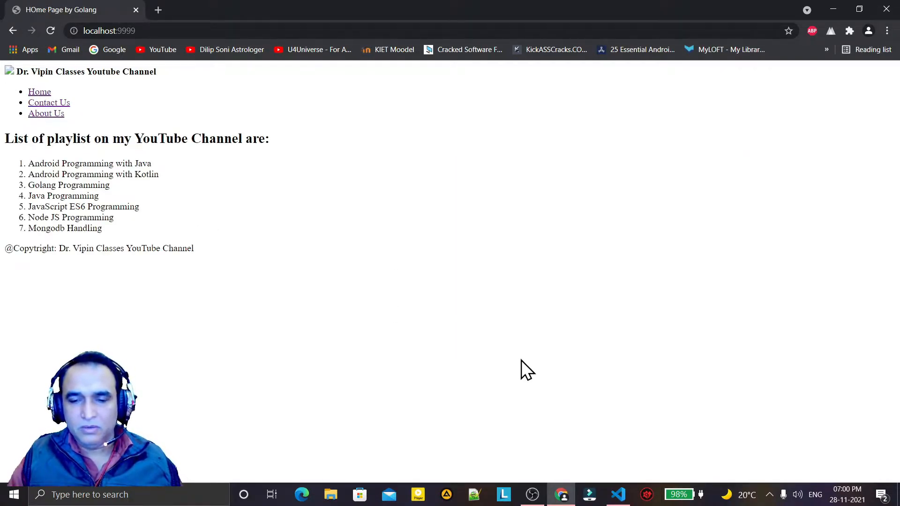
pyautogui.click(618, 494)
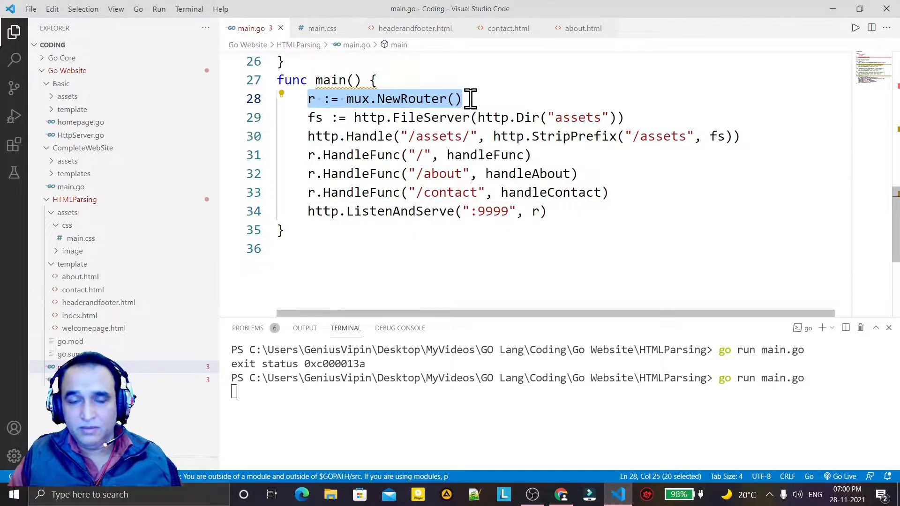
pyautogui.moveTo(292, 117)
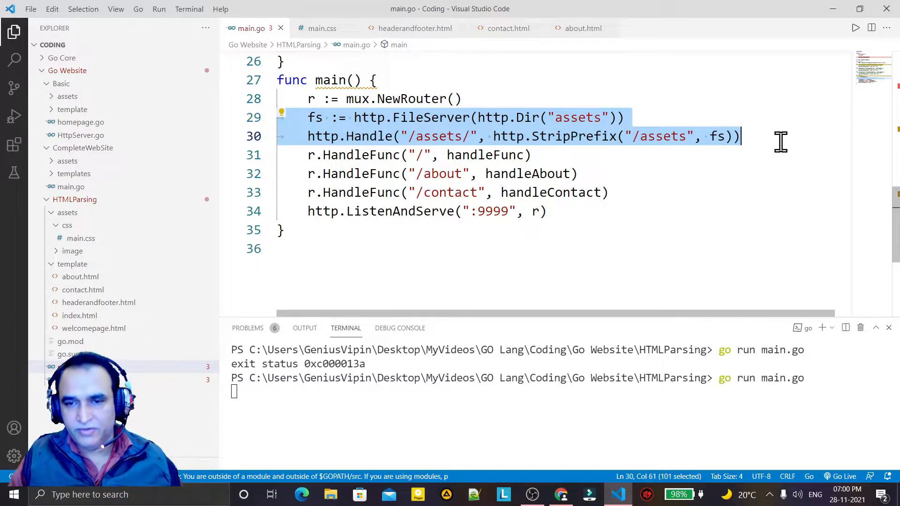
# - Insert a blank line after the FileServer line, before the assets handler
pyautogui.click(546, 211)
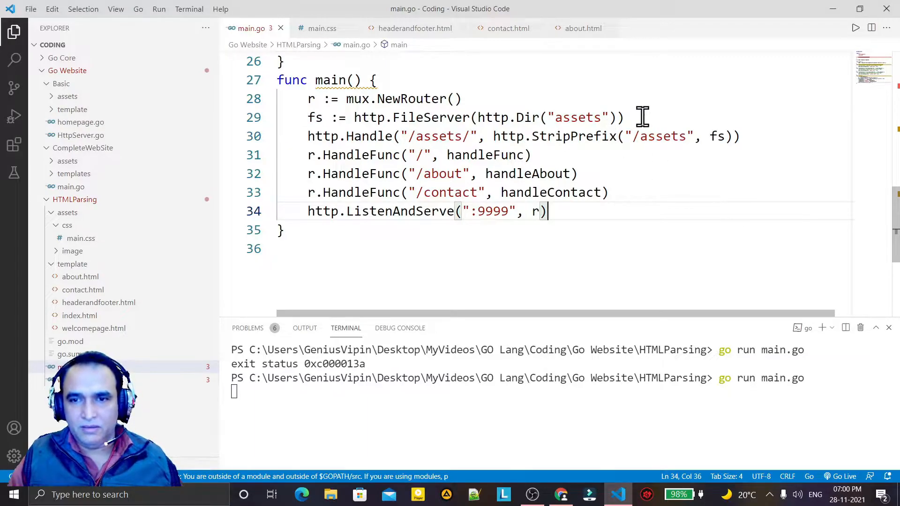
pyautogui.press('Enter')
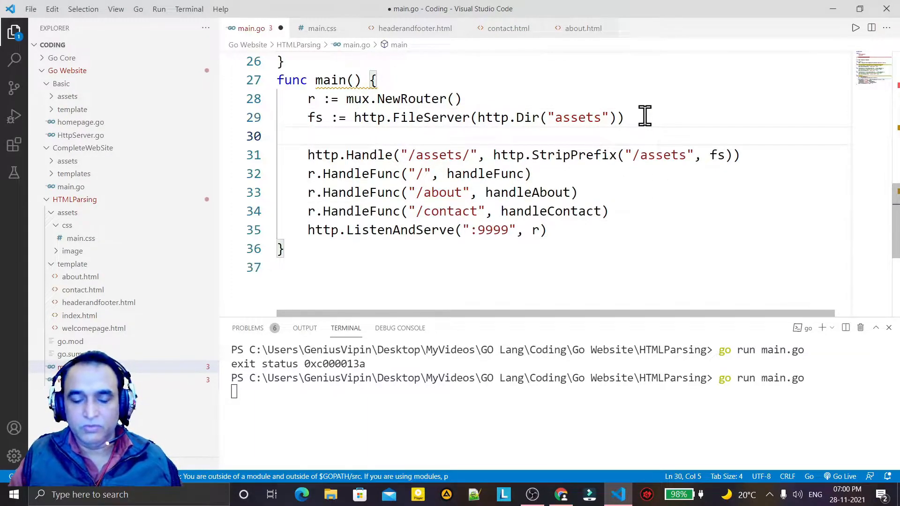
# - Add r.PathPrefix("/assets").Handler(http.StripPrefix("/assets", fs)) for the static assets
pyautogui.write('r.')
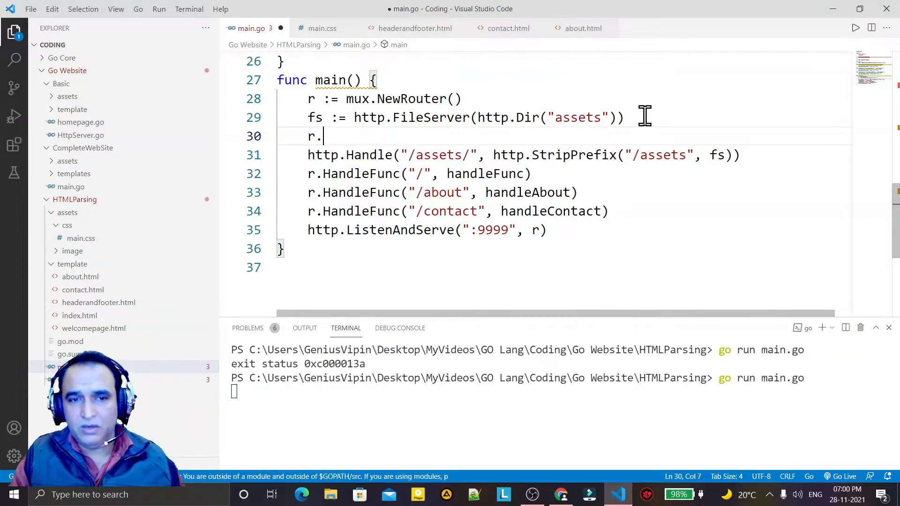
pyautogui.write('P')
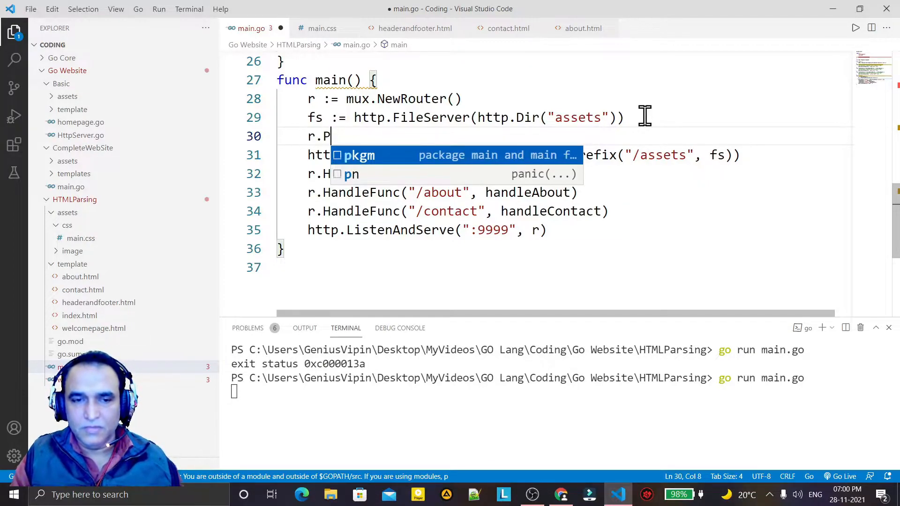
pyautogui.write('athPrefix')
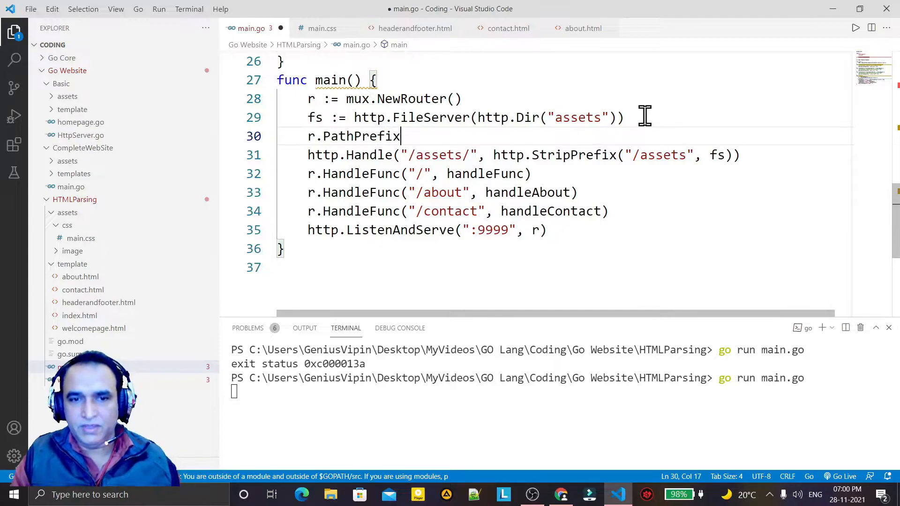
pyautogui.write('("/")')
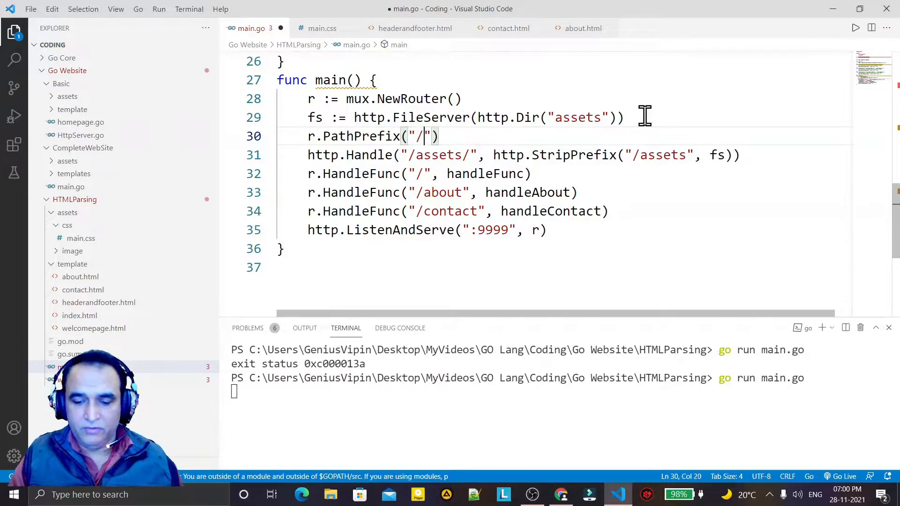
pyautogui.write('assets')
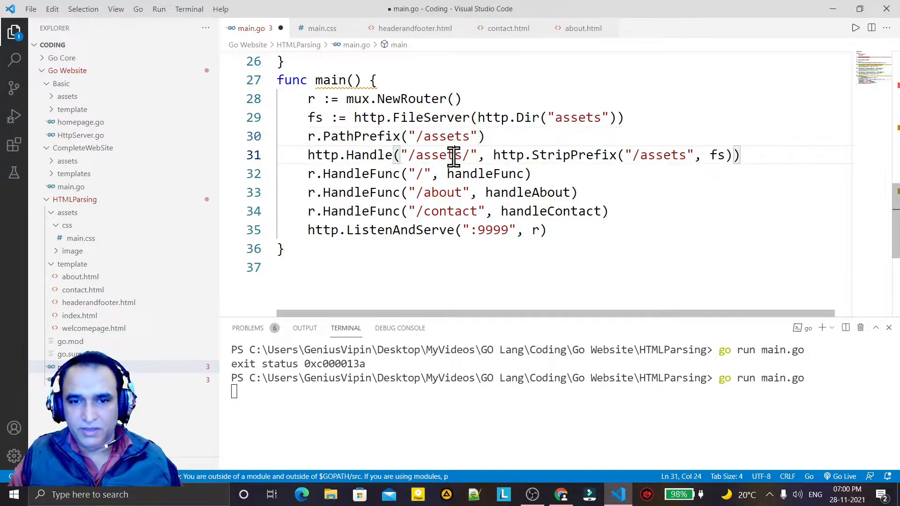
pyautogui.write('.')
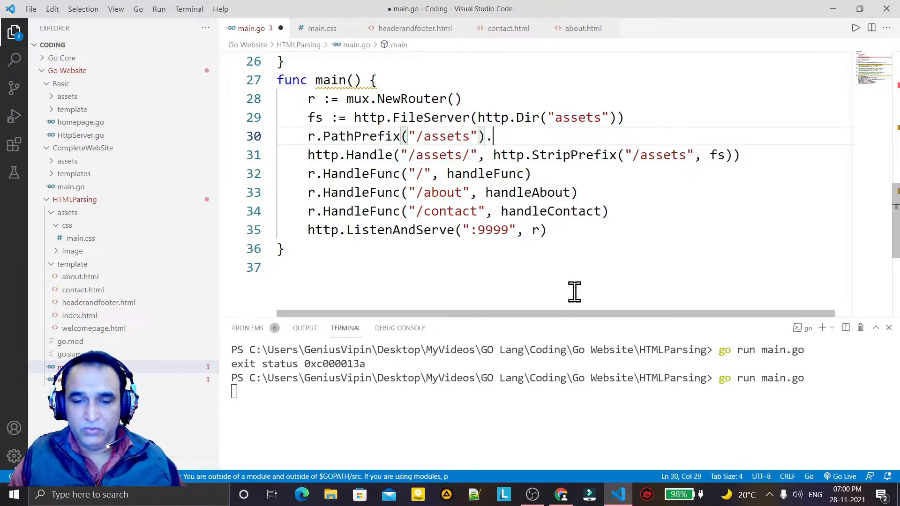
pyautogui.write('Ha')
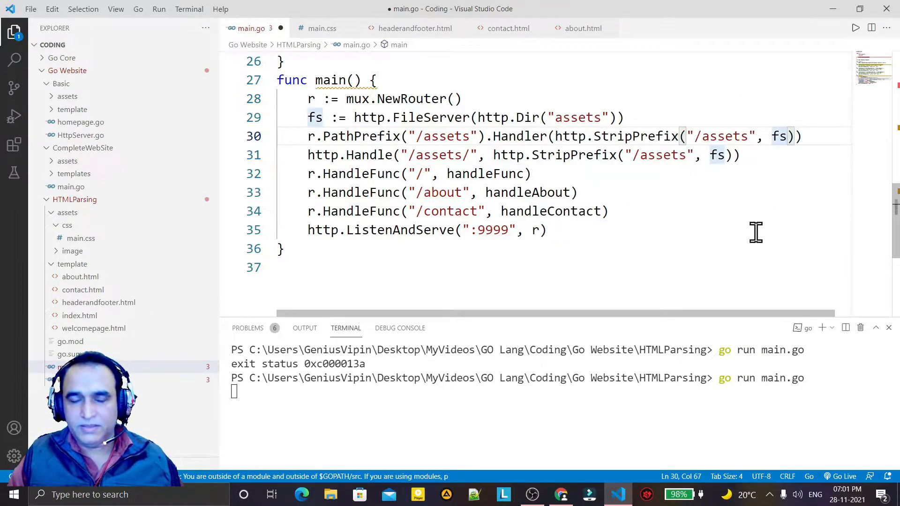
pyautogui.click(556, 117)
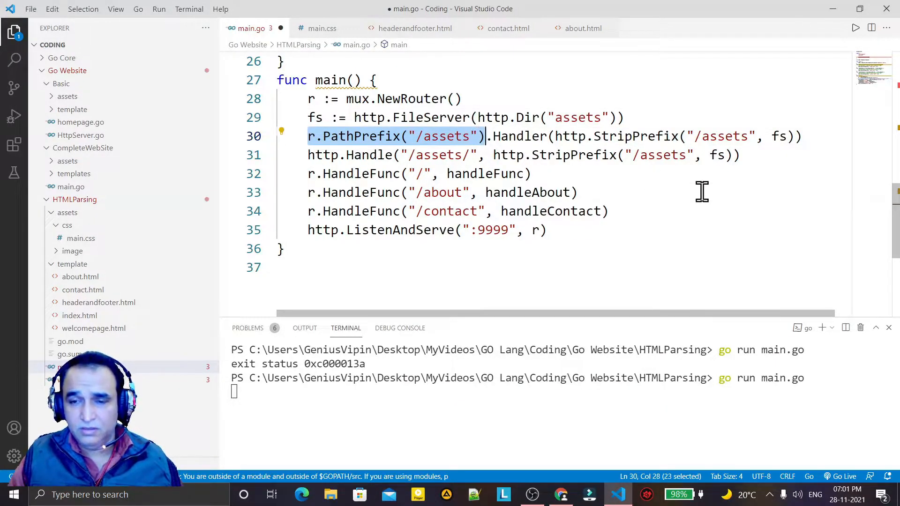
pyautogui.click(576, 192)
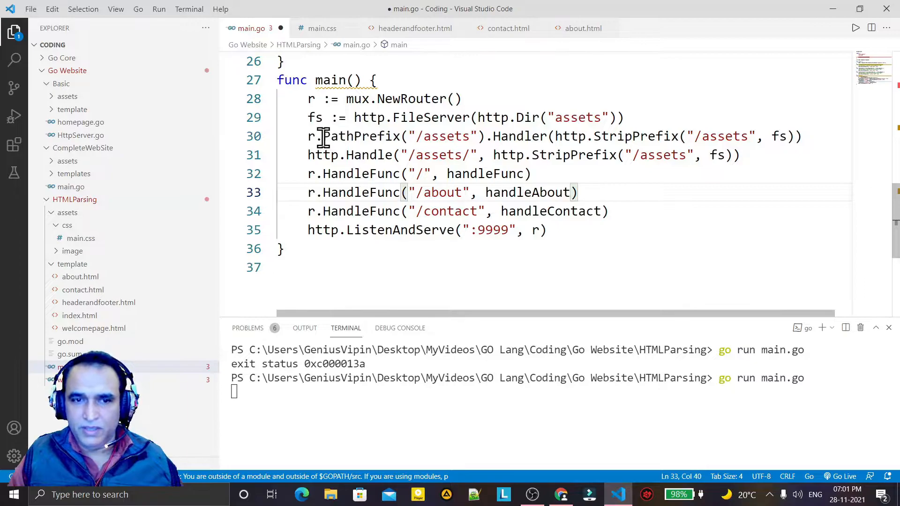
# - Comment out the old http.Handle assets line and save main.go
pyautogui.click(546, 136)
pyautogui.write('//')
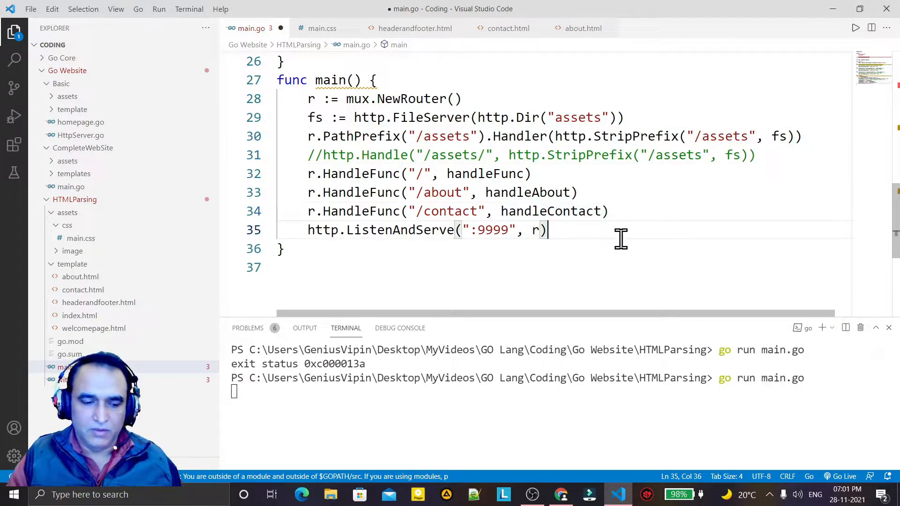
pyautogui.press('ctrl+s')
pyautogui.write('go run main.go')
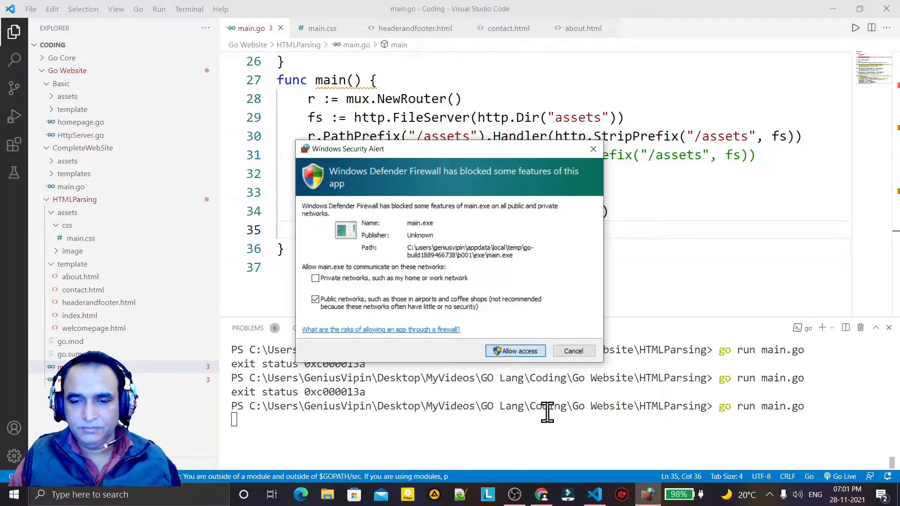
# - Allow main.exe through the firewall after restarting go run main.go
pyautogui.click(515, 351)
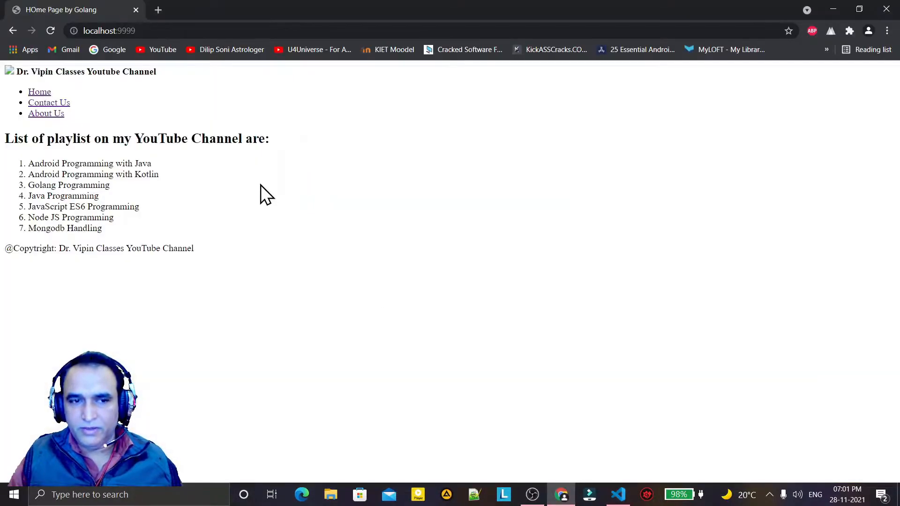
# - Reload localhost:9999 to see the styled site, visit the Contact page, then return to VS Code
pyautogui.click(49, 30)
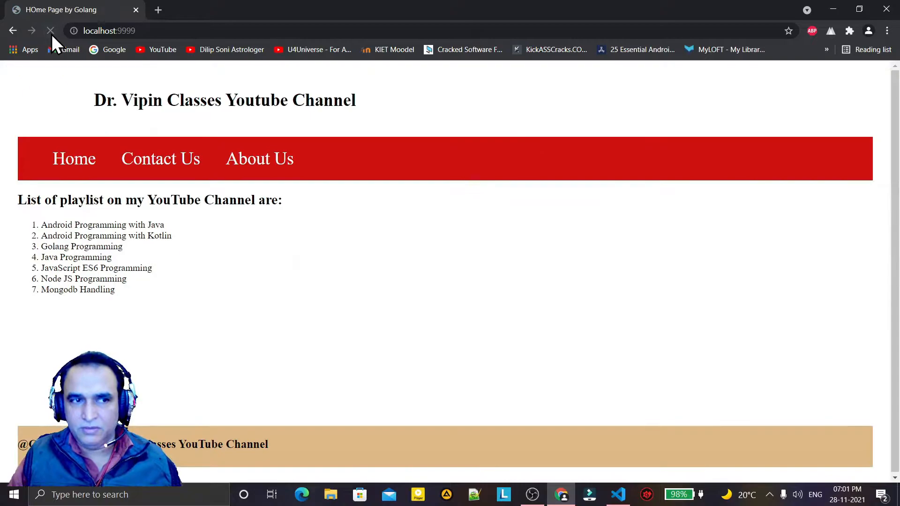
pyautogui.click(160, 160)
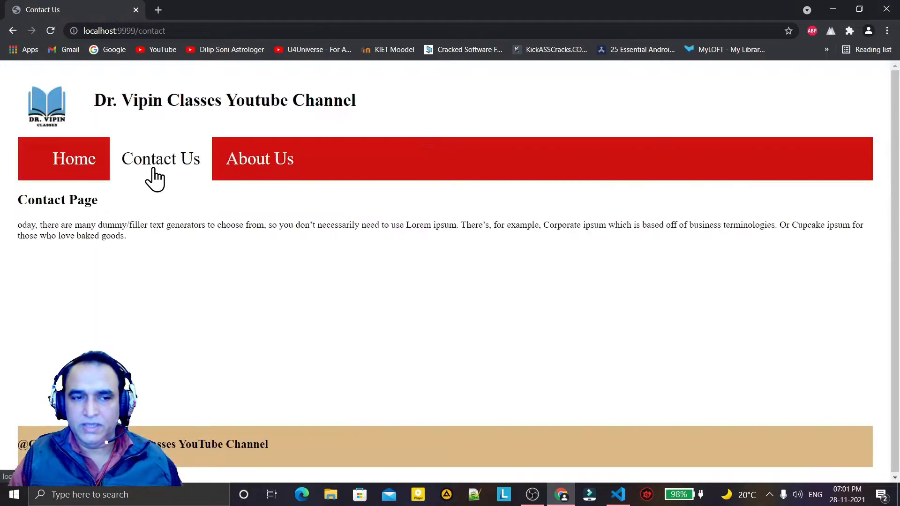
pyautogui.click(74, 160)
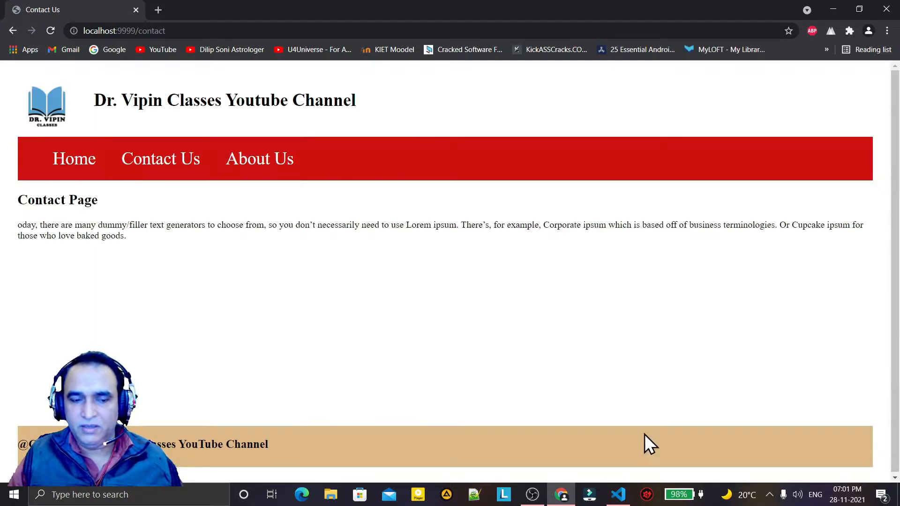
pyautogui.click(618, 494)
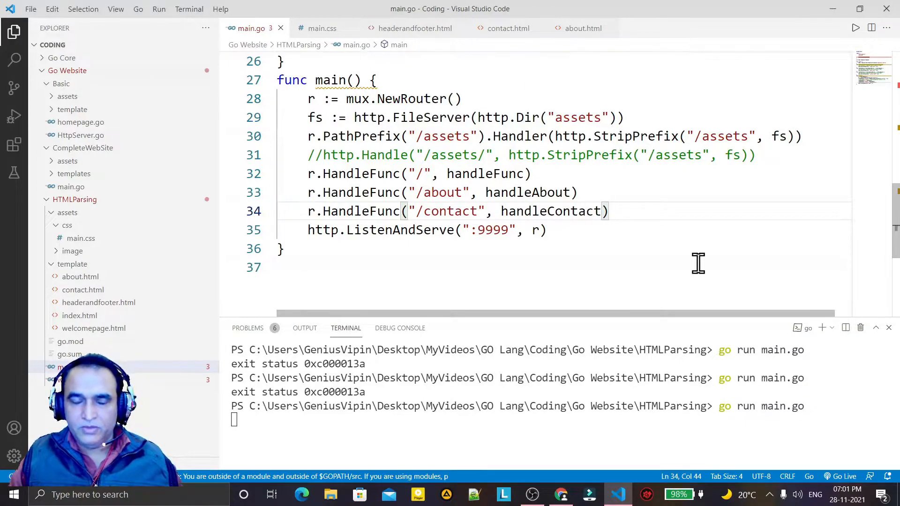
pyautogui.moveTo(306, 99)
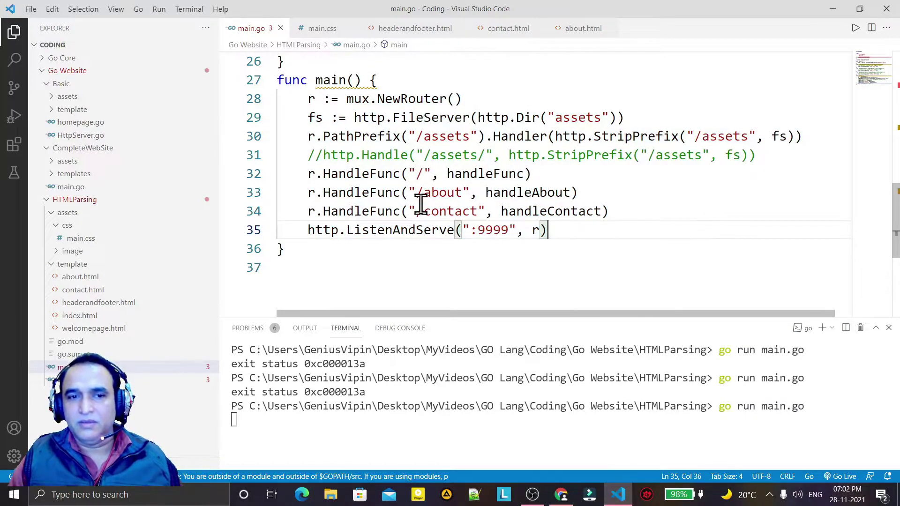
# - Review the mux route registrations and the assets folder name used in FileServer
pyautogui.click(355, 174)
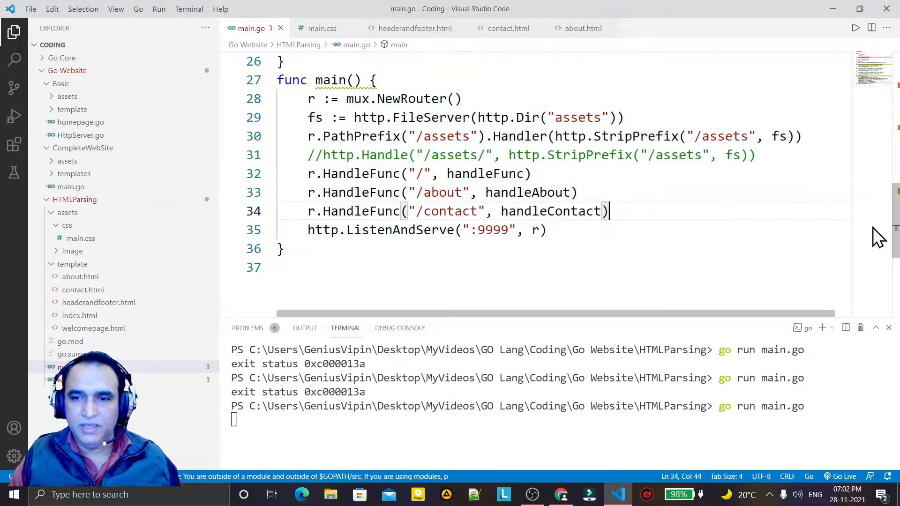
pyautogui.scroll(3)
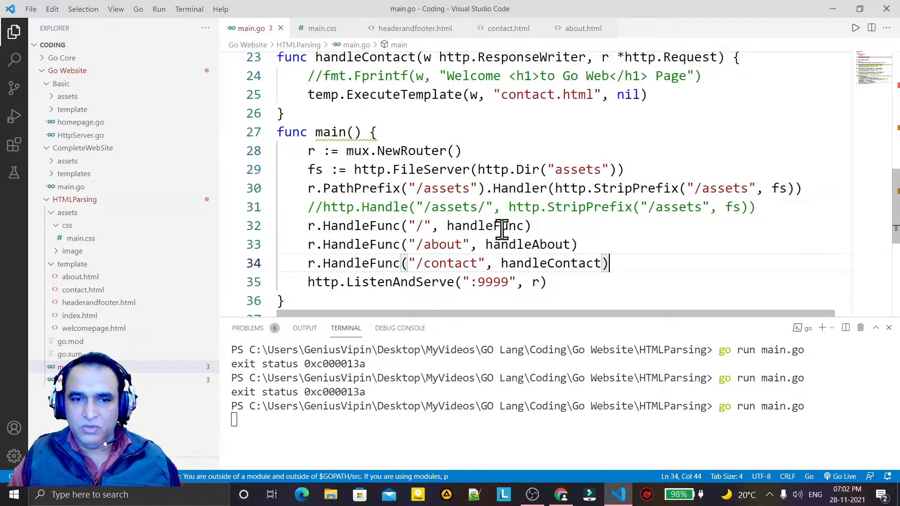
pyautogui.click(580, 243)
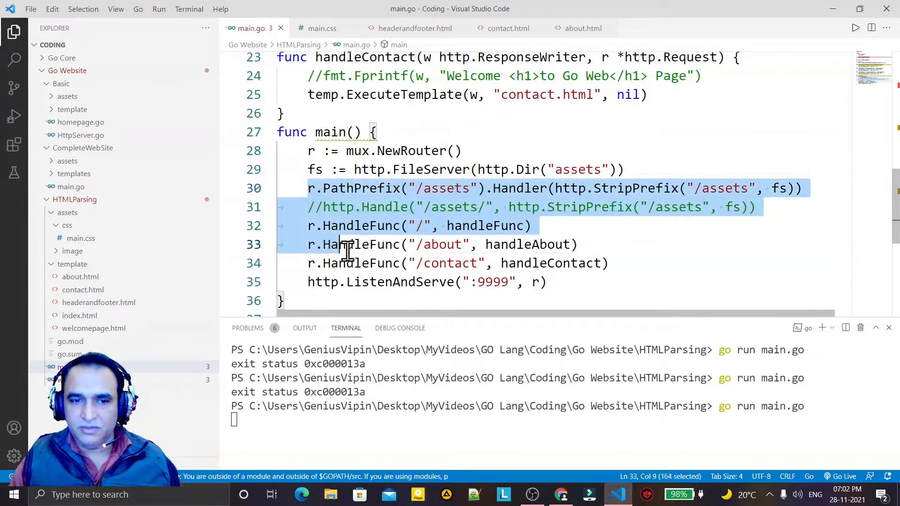
pyautogui.click(611, 263)
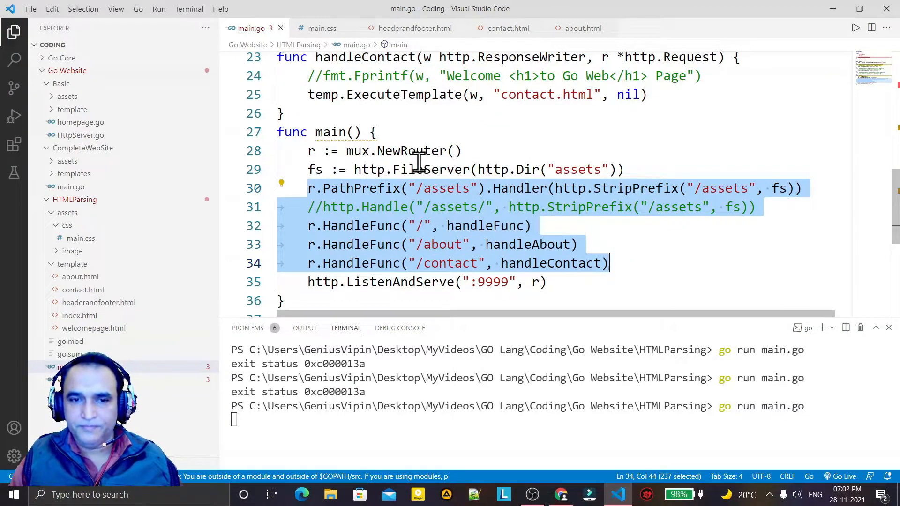
pyautogui.click(311, 150)
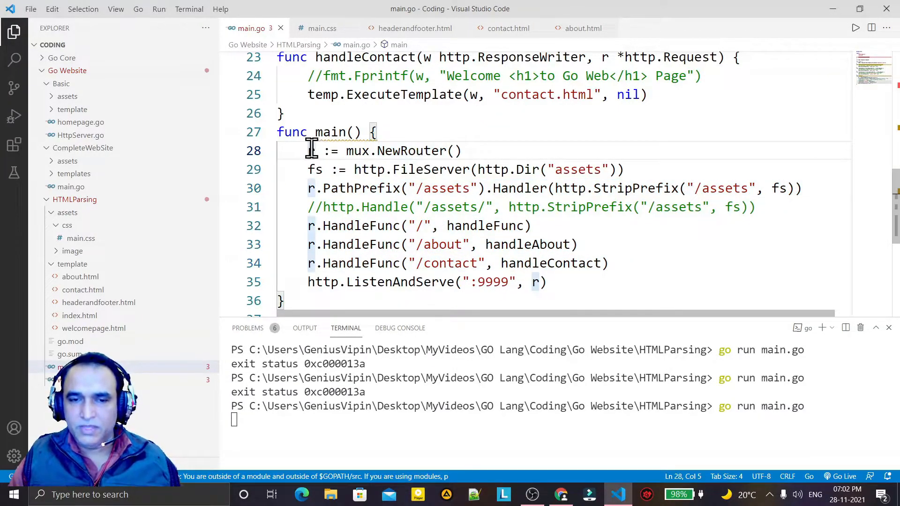
pyautogui.doubleClick(576, 170)
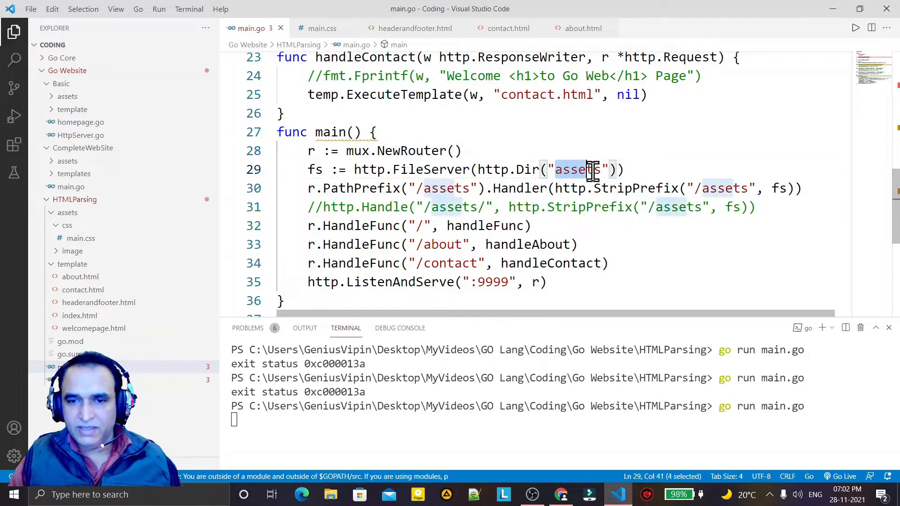
# - Add a trailing slash so the PathPrefix string reads "/assets/"
pyautogui.click(320, 188)
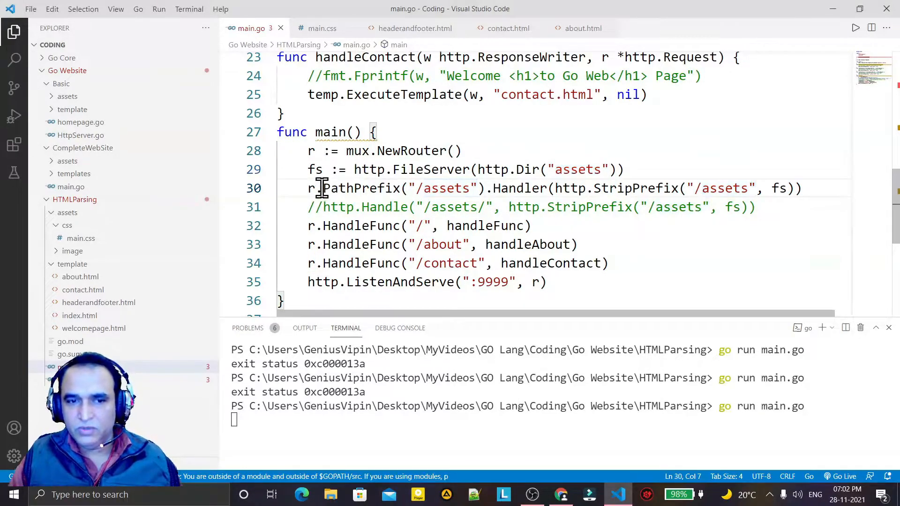
pyautogui.click(439, 188)
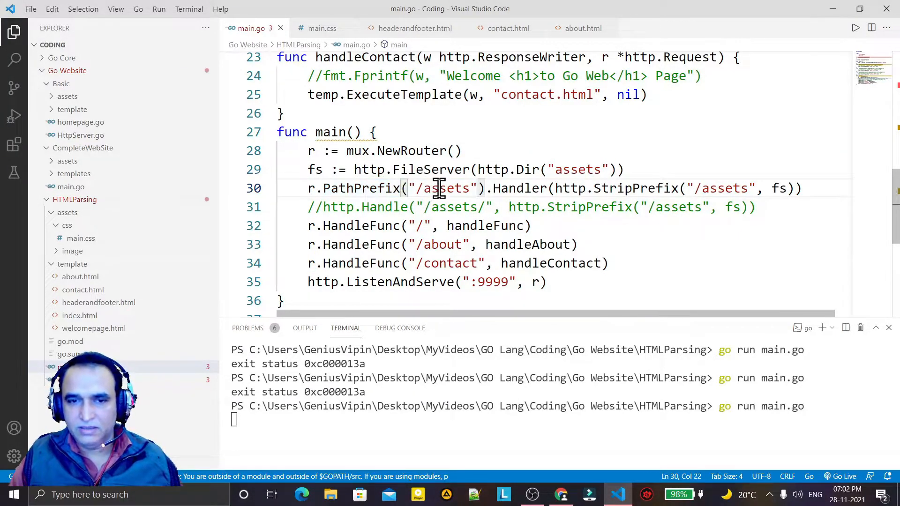
pyautogui.doubleClick(444, 187)
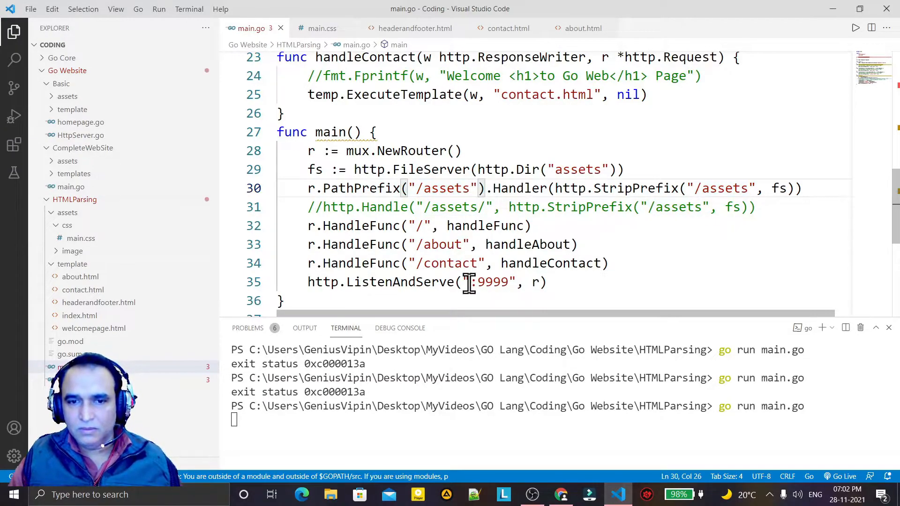
pyautogui.write('/')
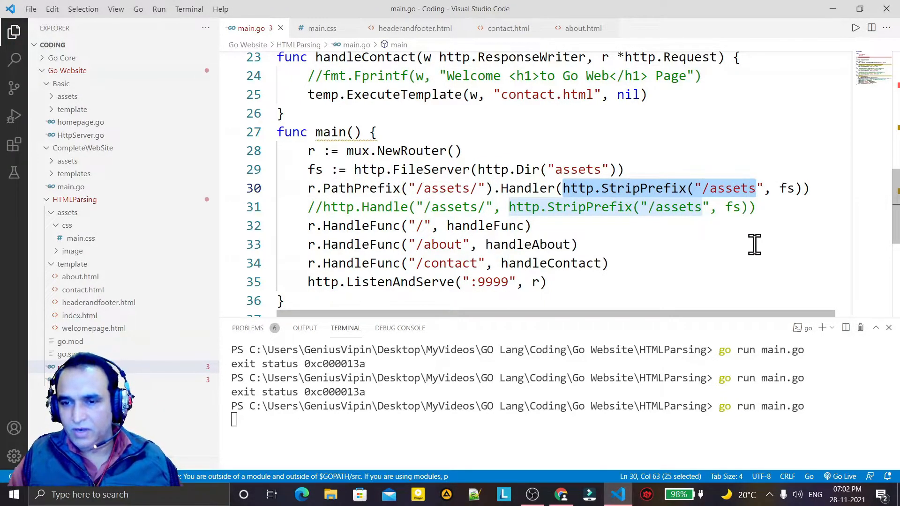
pyautogui.click(576, 243)
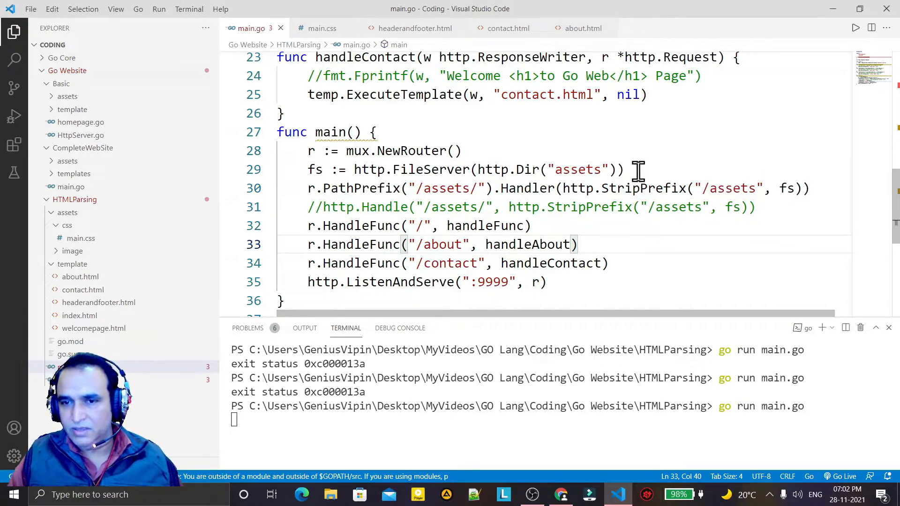
pyautogui.doubleClick(577, 170)
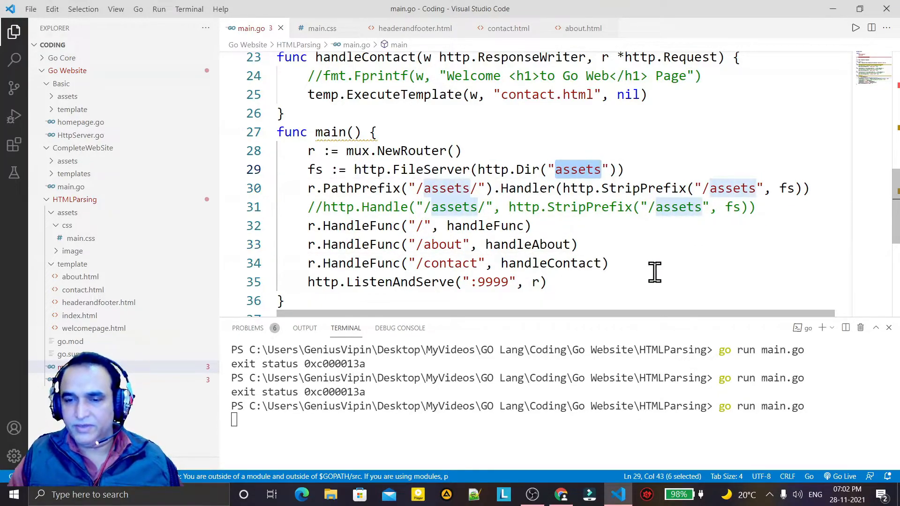
pyautogui.click(536, 282)
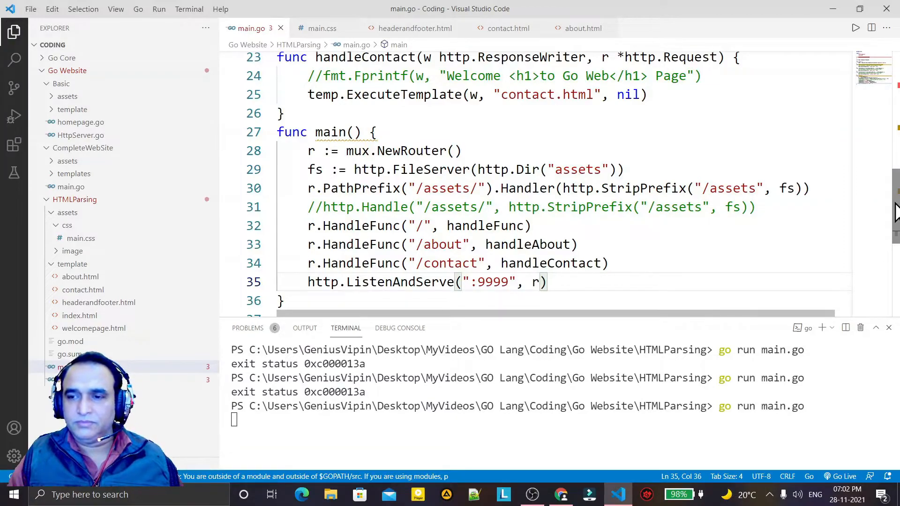
pyautogui.scroll(3)
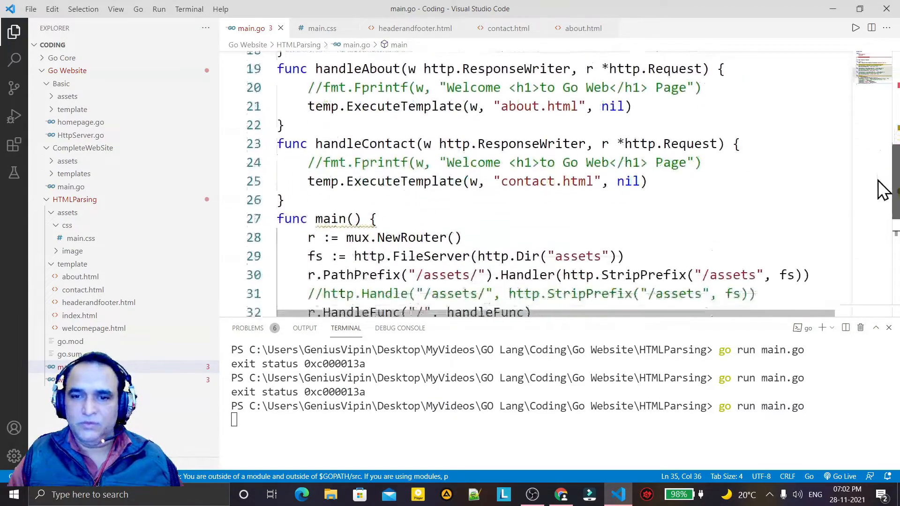
pyautogui.scroll(-3)
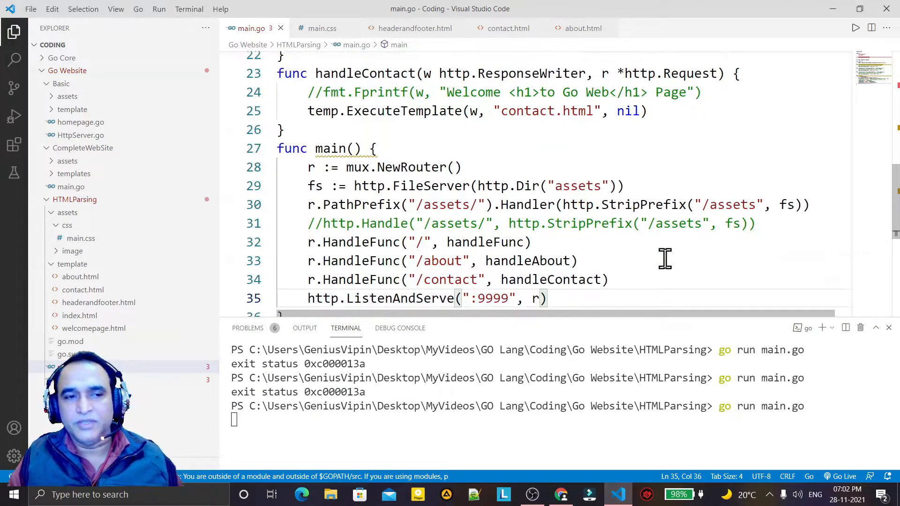